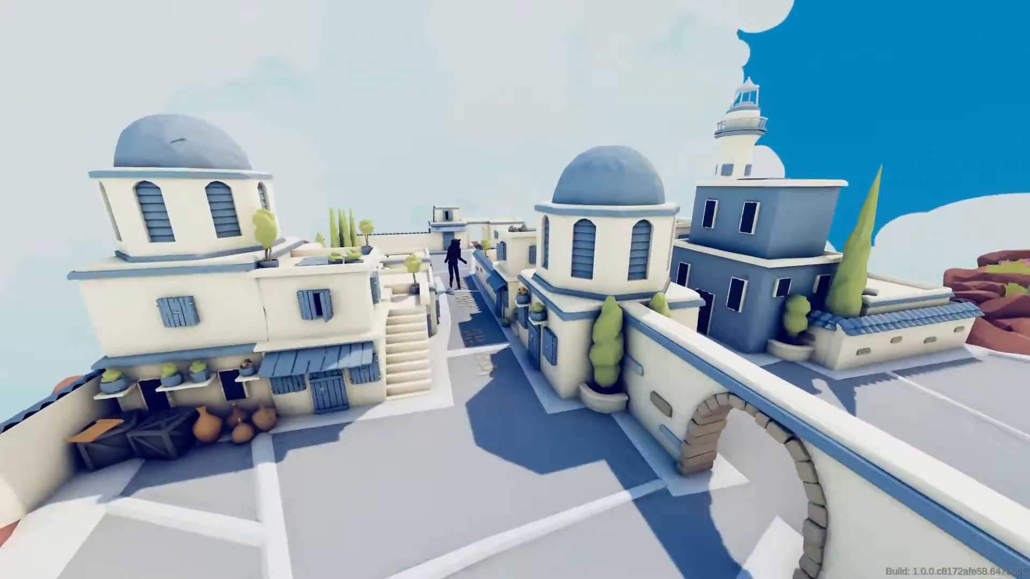
mouse_move(515, 290)
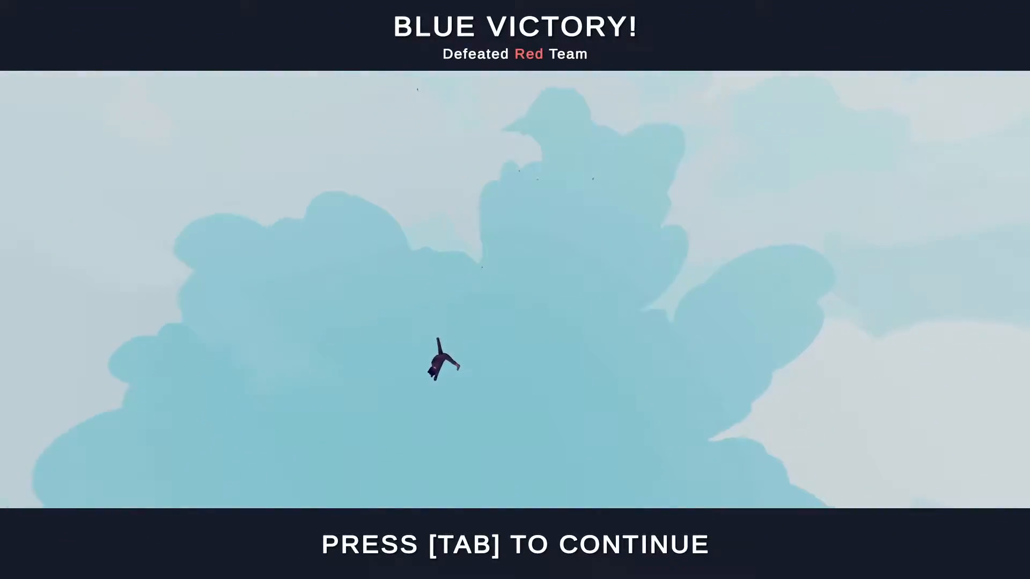
Leave the victory screen and pick the flat Simulation map for a new match
key("Tab")
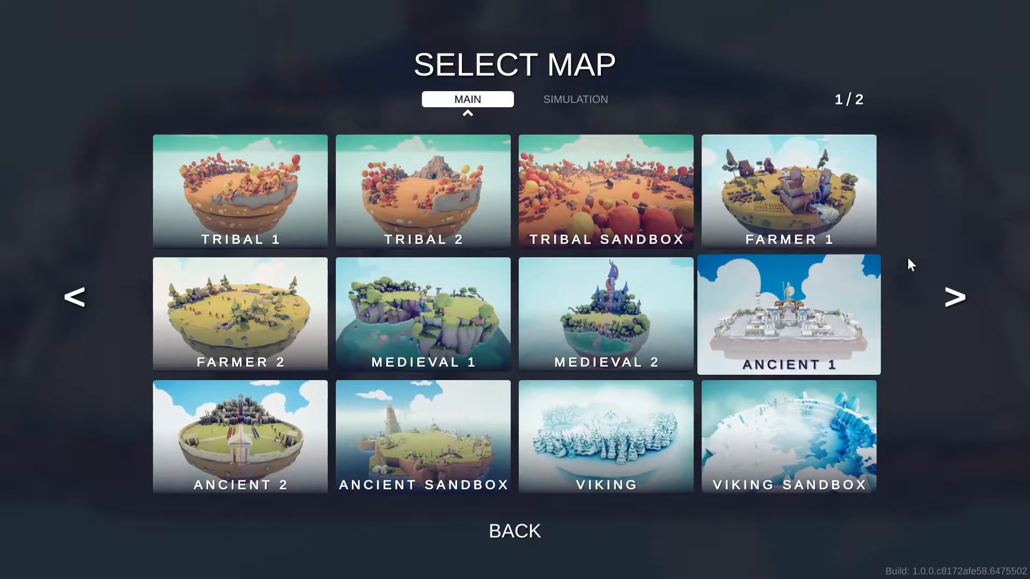
left_click(954, 297)
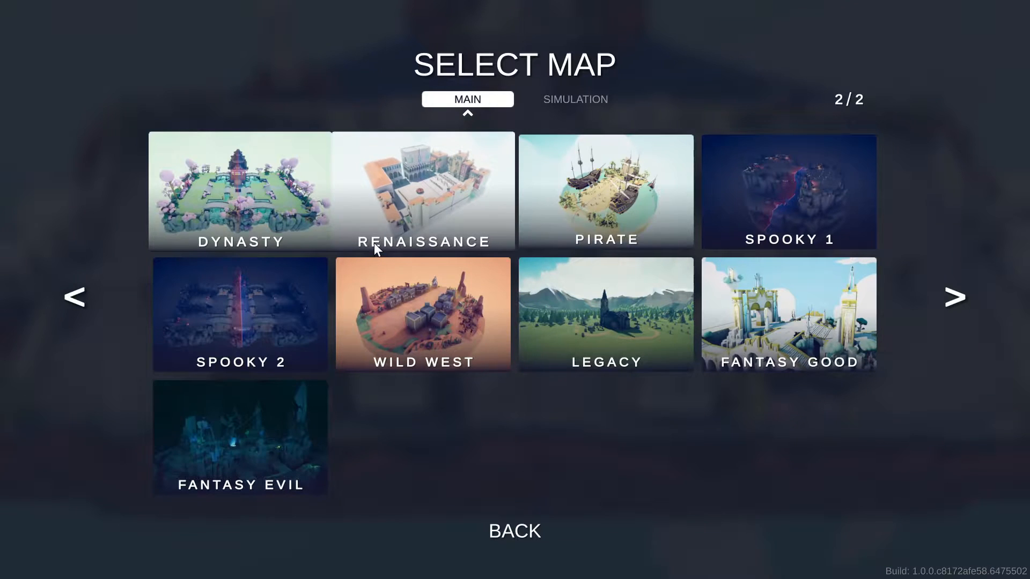
mouse_move(549, 90)
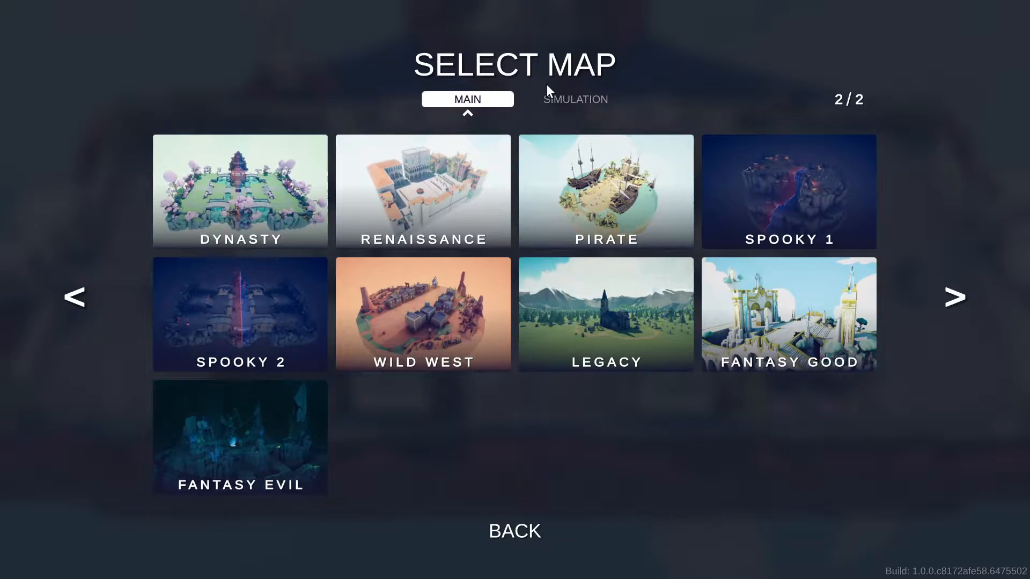
left_click(423, 313)
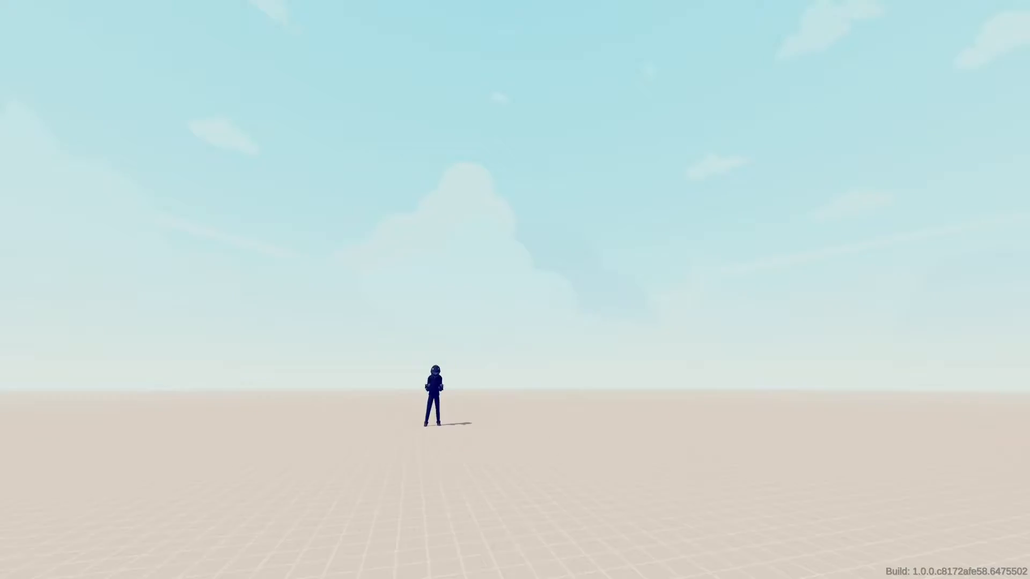